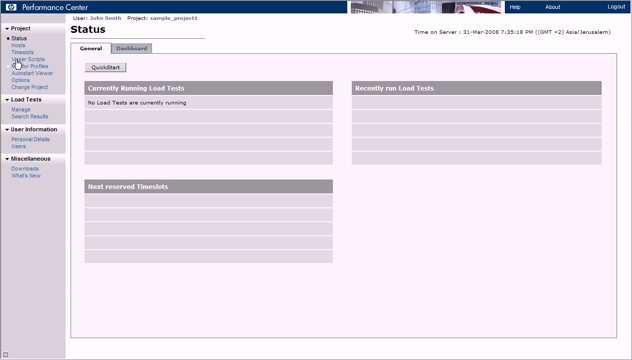
Show the project's Vuser Scripts list with its nine scripts
click(22, 62)
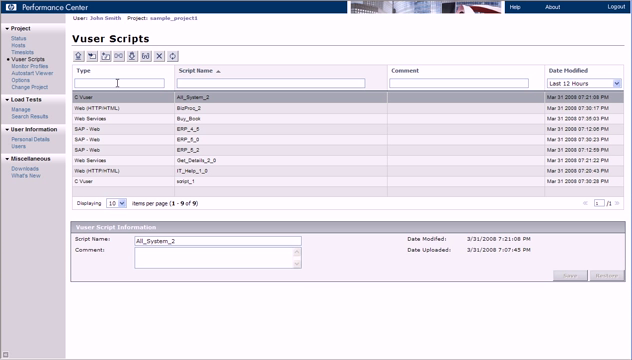
mouse_move(188, 183)
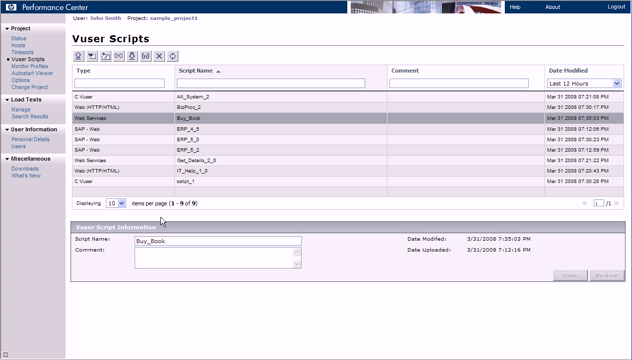
mouse_move(313, 276)
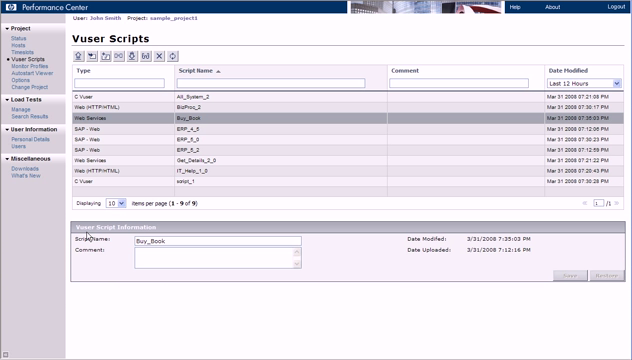
mouse_move(133, 237)
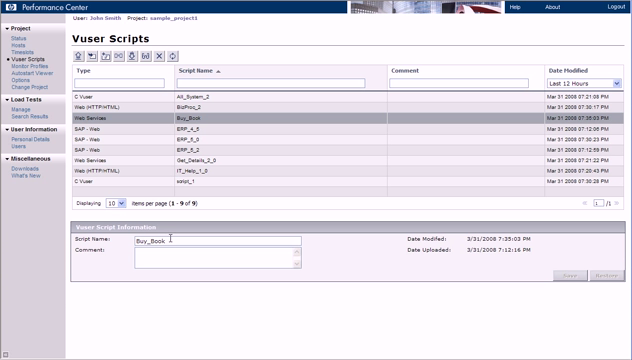
Change the Buy_Book script's name to Buy_Book_new and save it
text(Buy_Book_new)
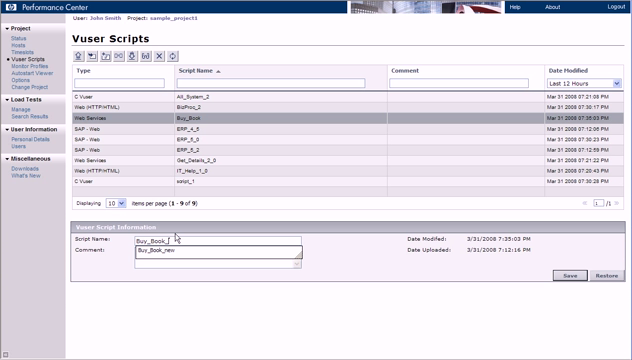
text(Buy_Book_new)
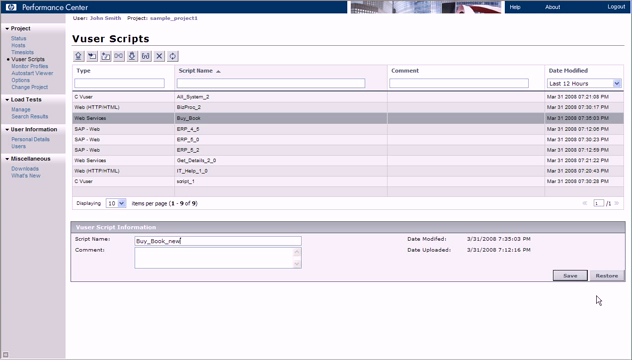
click(564, 277)
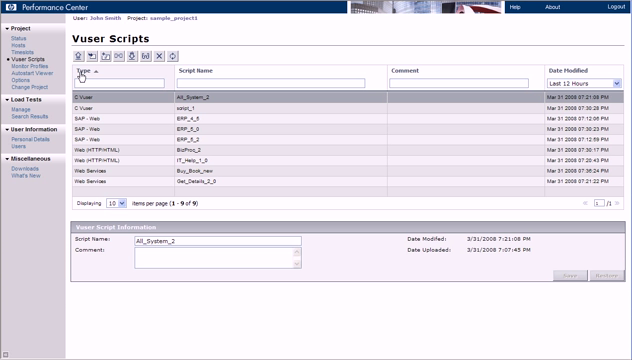
mouse_move(152, 337)
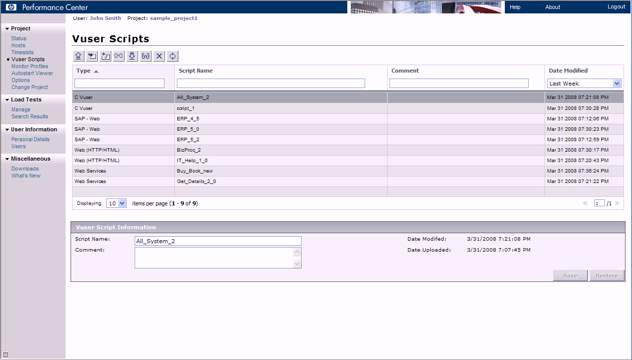
mouse_move(393, 68)
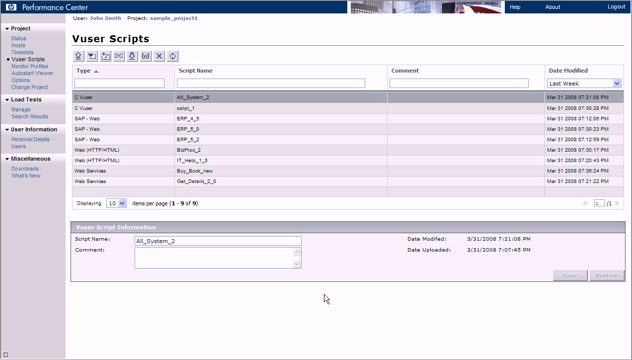
mouse_move(332, 297)
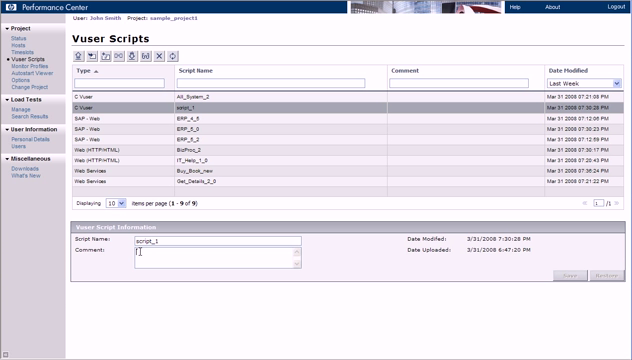
Save the comment 'version 1' on script_1 and BizProc_2
text(version 1)
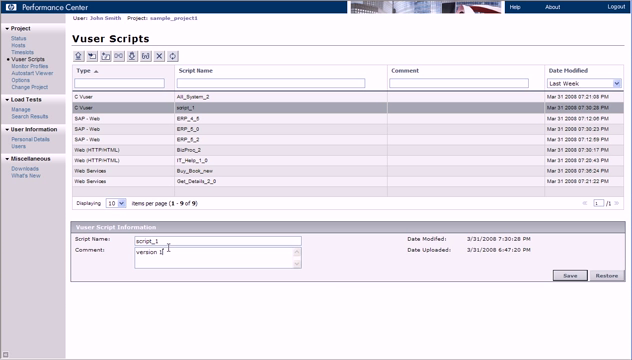
click(564, 275)
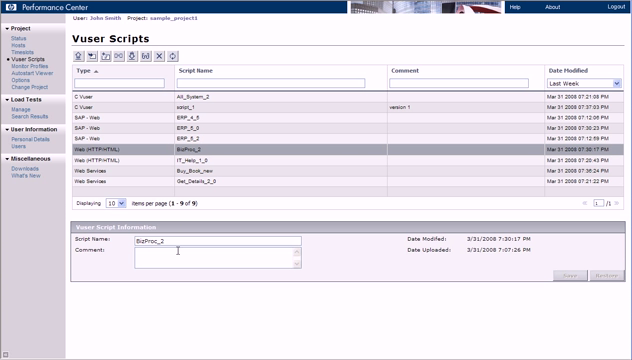
text(version 1)
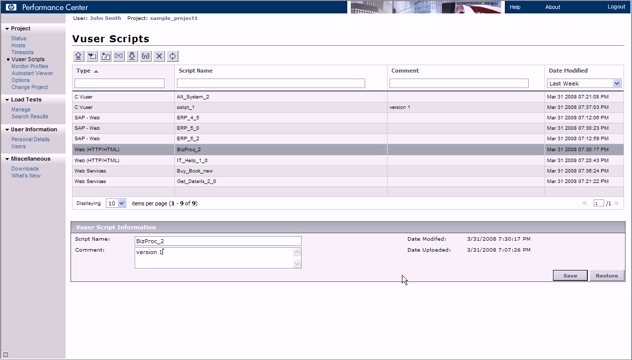
click(565, 274)
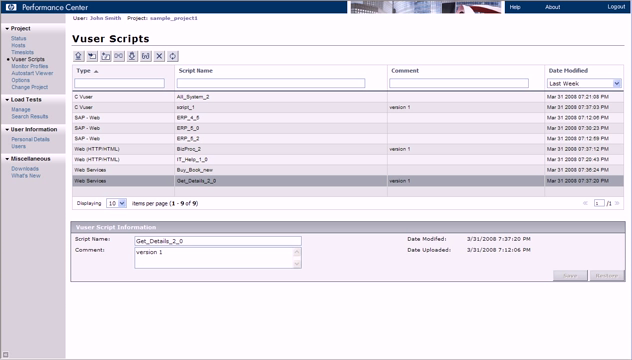
mouse_move(438, 72)
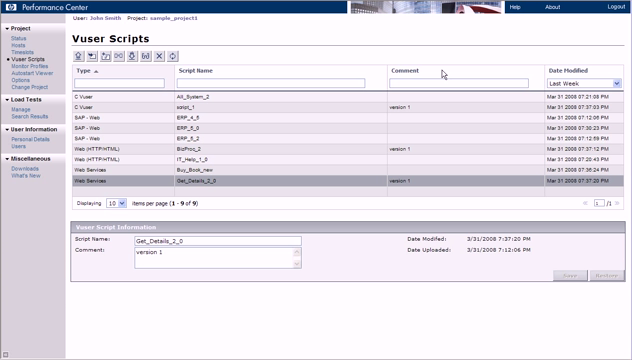
Filter the script list by the Comment column value 'version 1'
text(version 1)
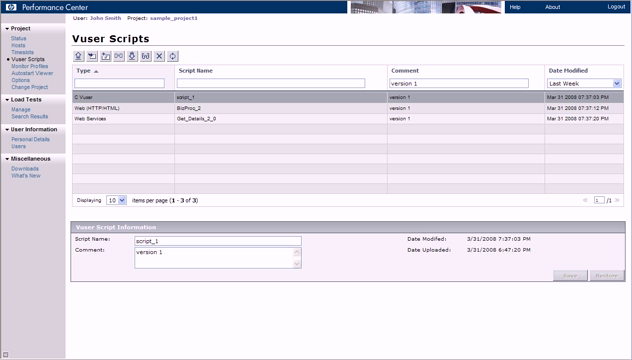
mouse_move(118, 170)
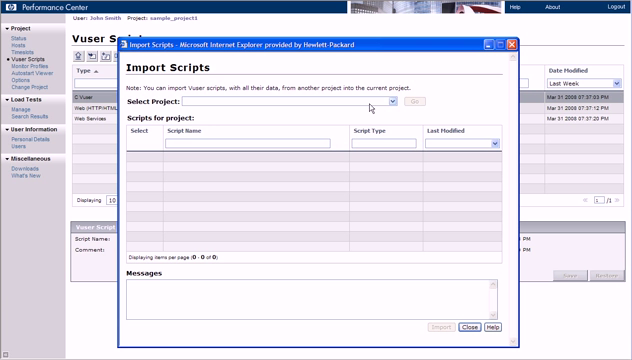
Choose sample_project2 as the source project in the Import Scripts window
click(398, 104)
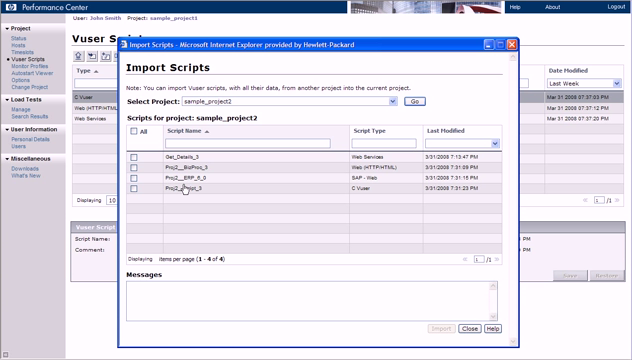
mouse_move(175, 245)
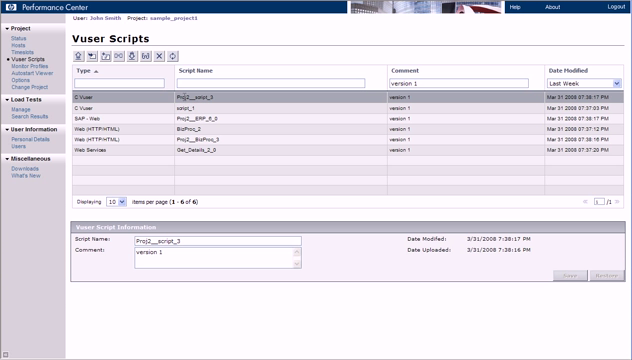
mouse_move(165, 147)
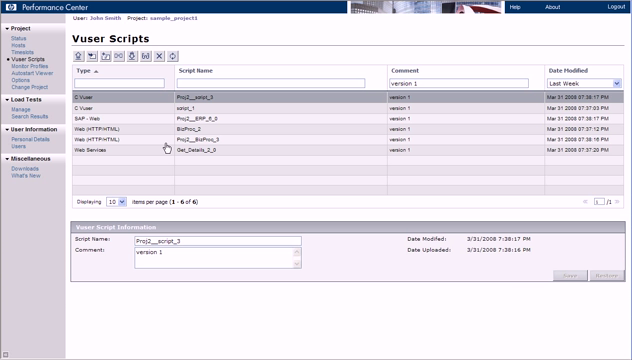